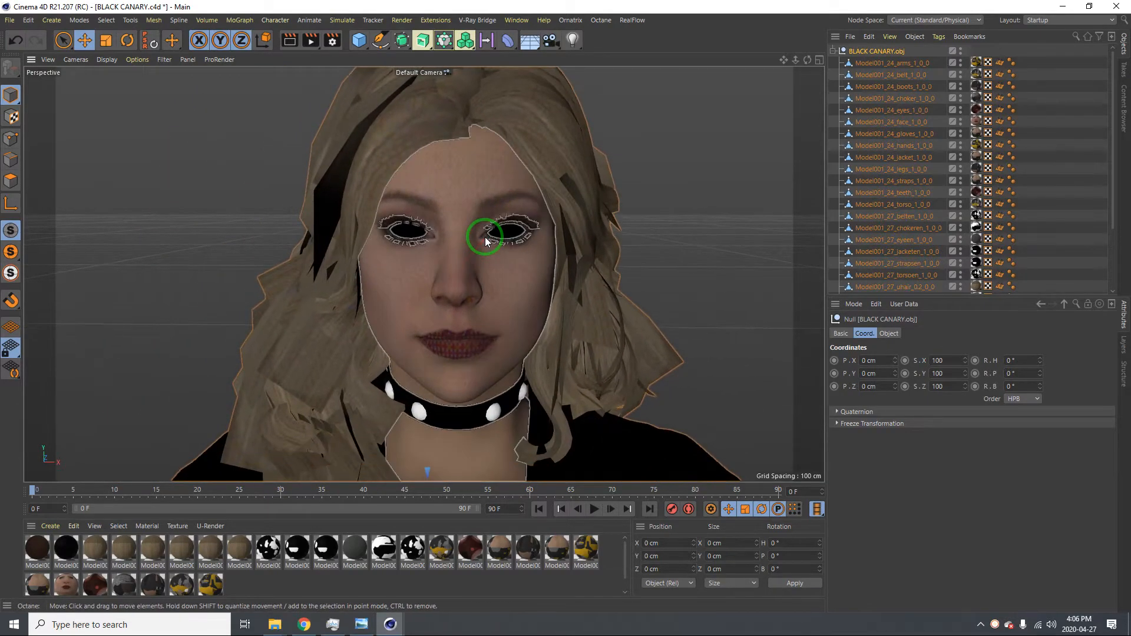
pyautogui.moveTo(476, 241)
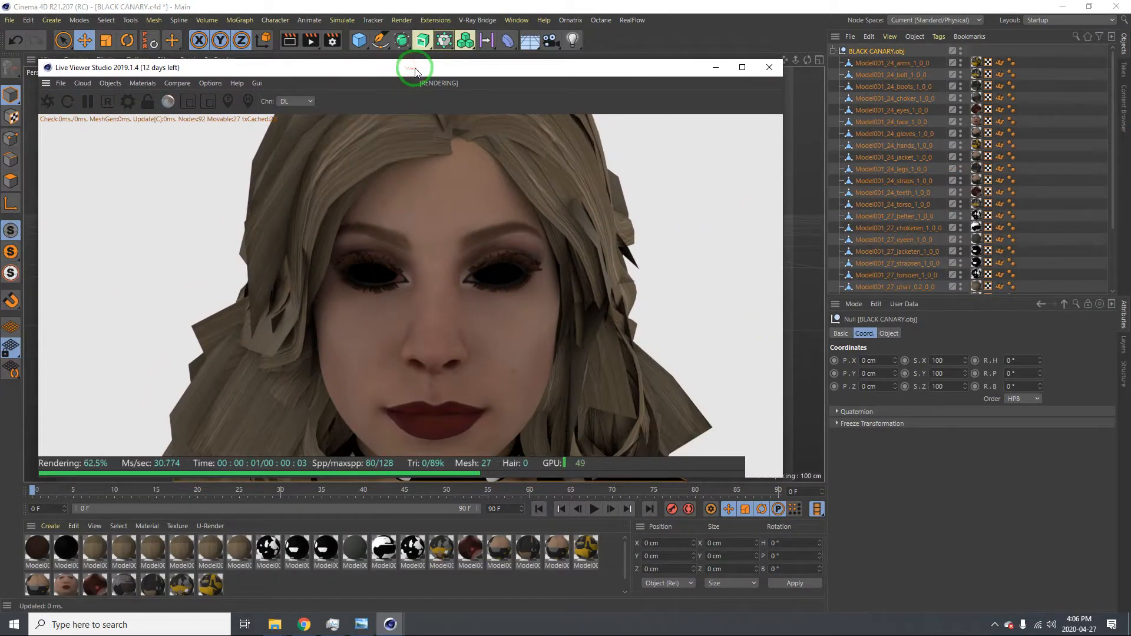
# Step: Enable Octane rendering in the main viewport to show the Black Canary head render
pyautogui.click(769, 67)
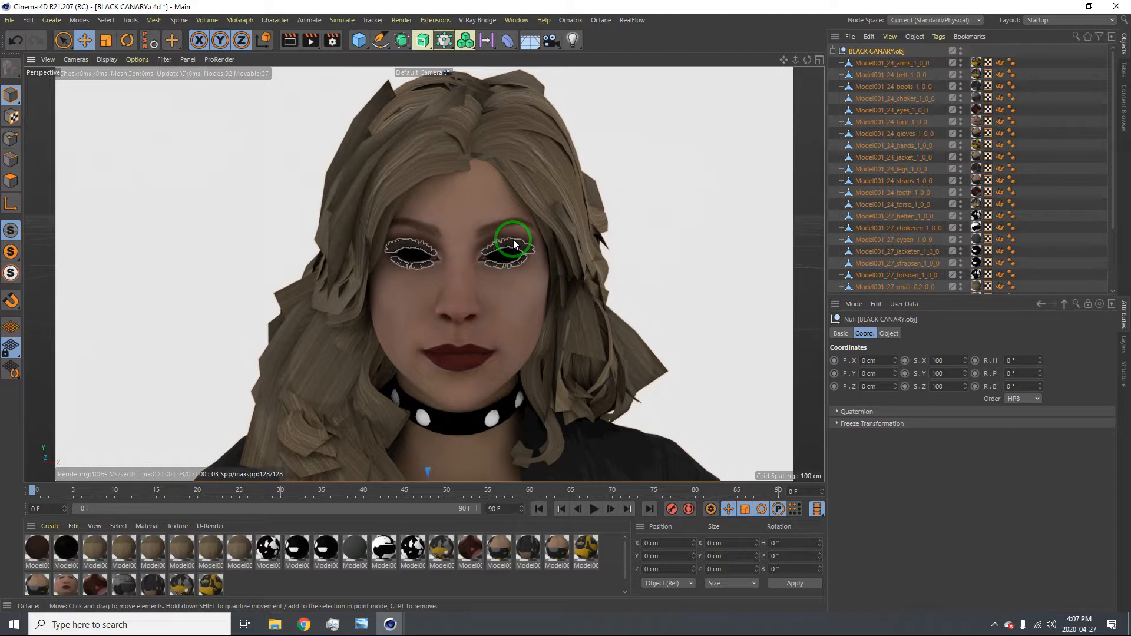
# Step: Select the eyelash and hair meshes and open the hair material in the Material Editor
pyautogui.click(512, 244)
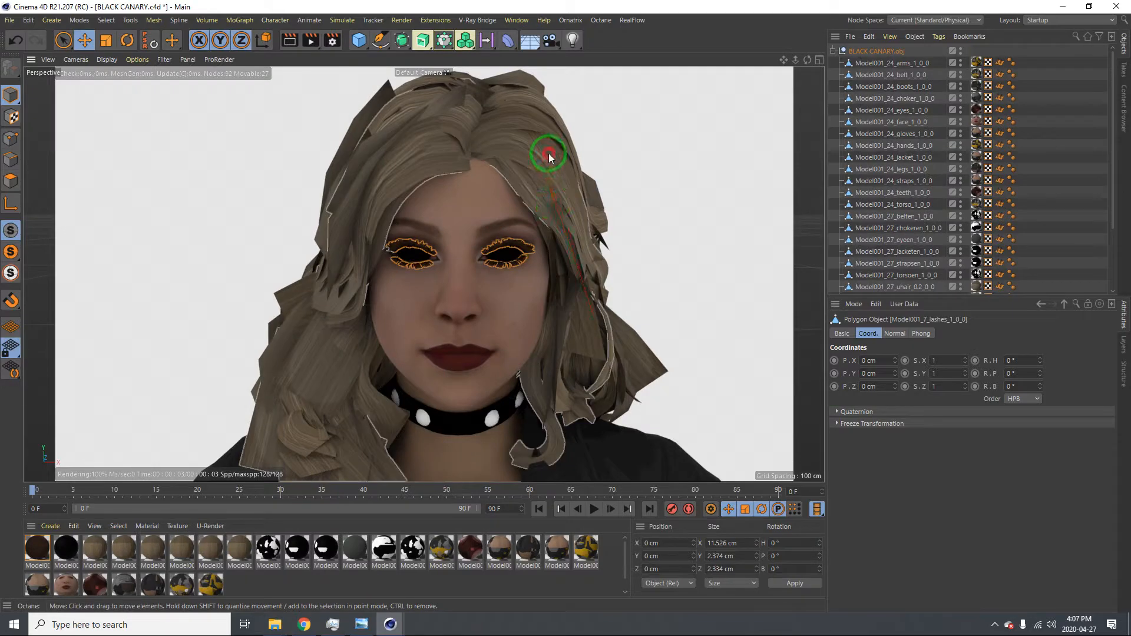
pyautogui.click(94, 548)
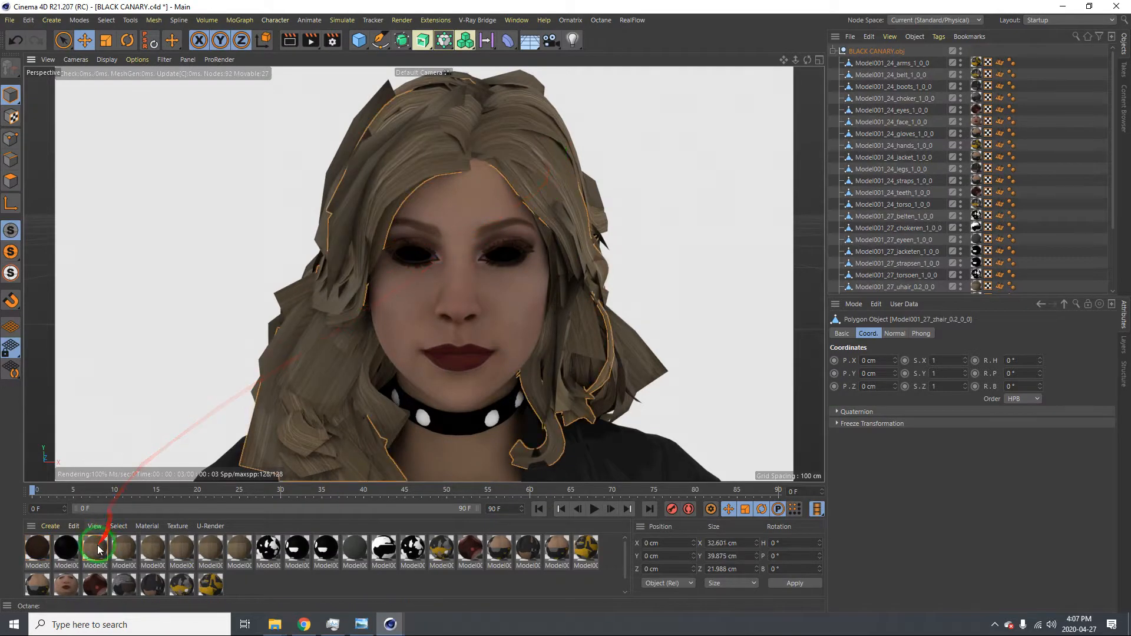
pyautogui.doubleClick(94, 549)
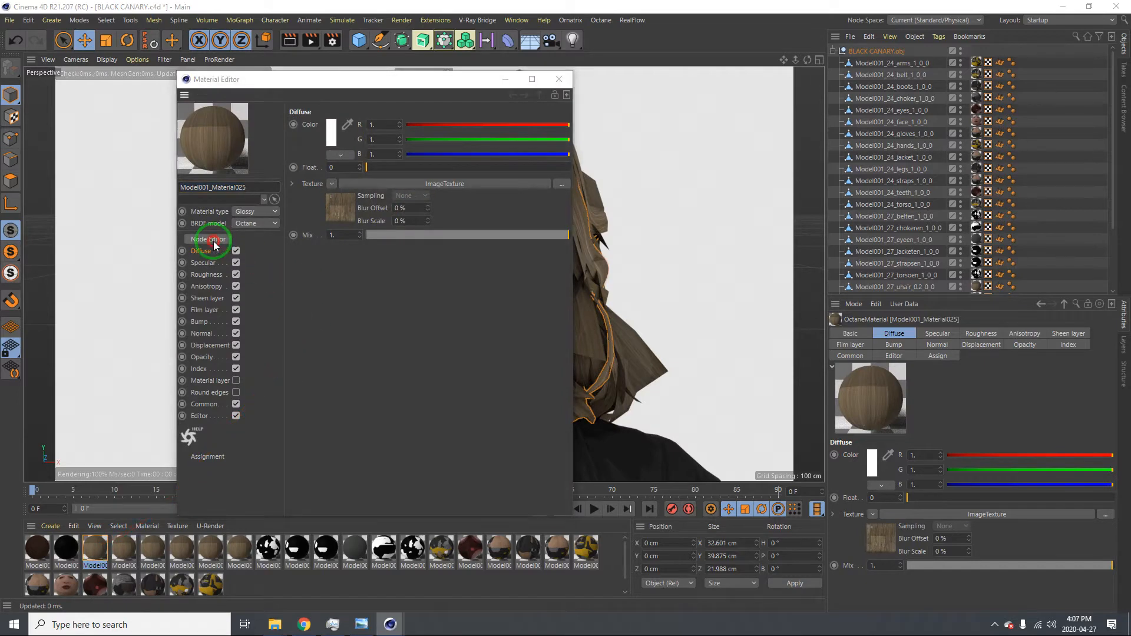
# Step: Load BC_Hair_N.png into an Image Texture node wired to the hair material's Normal input
pyautogui.click(209, 238)
pyautogui.write('BC_Hair_')
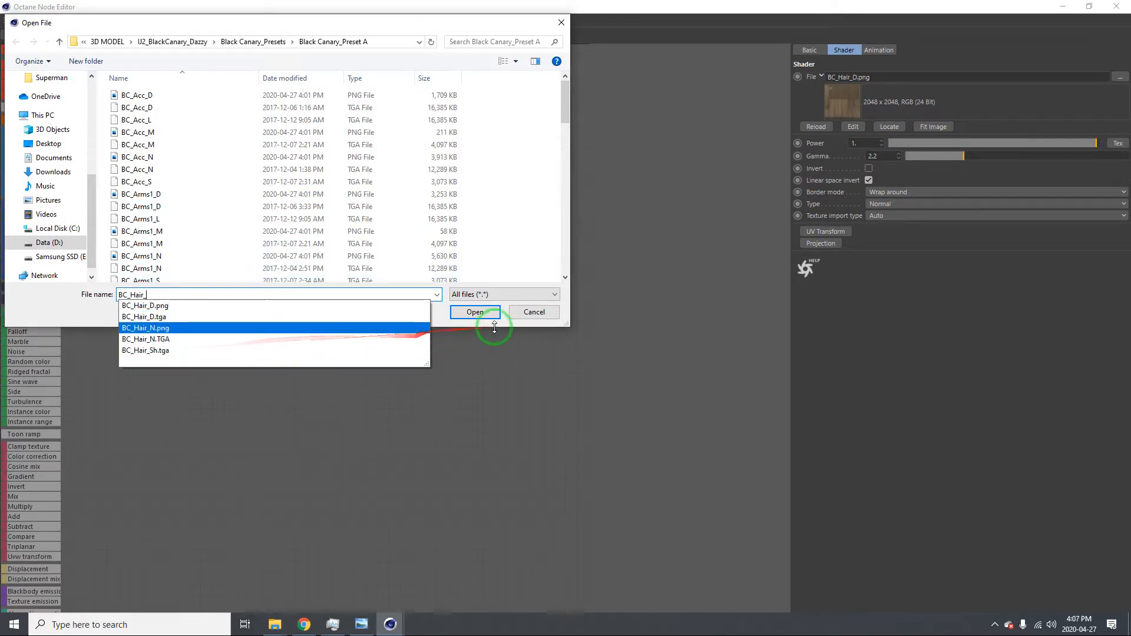
pyautogui.click(473, 311)
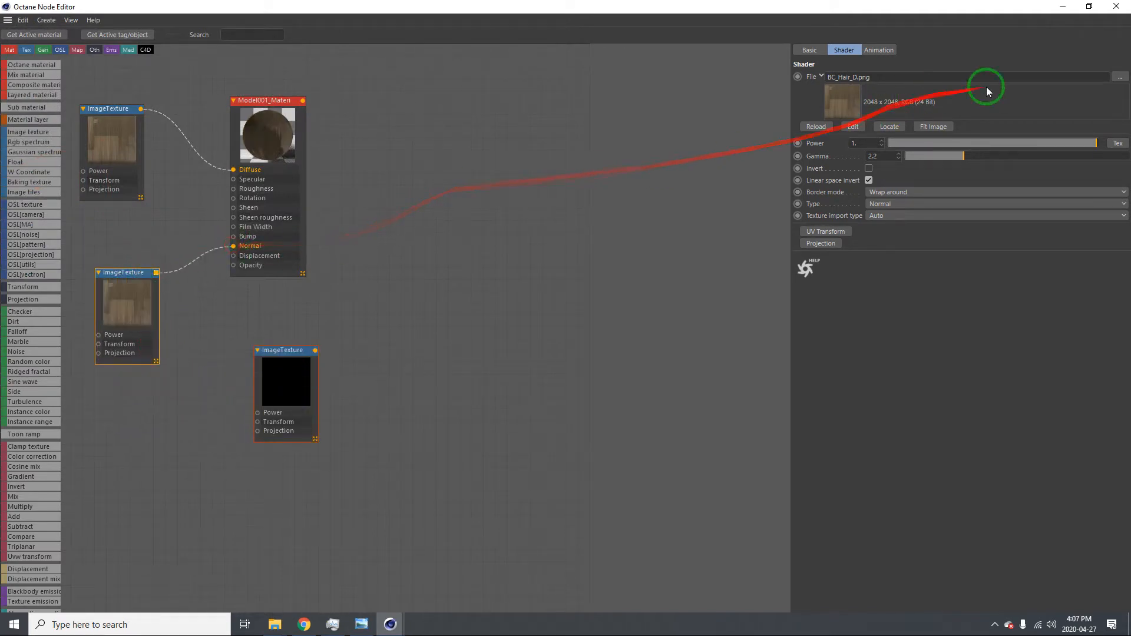
pyautogui.moveTo(1002, 64)
pyautogui.write('BC_Hair_N')
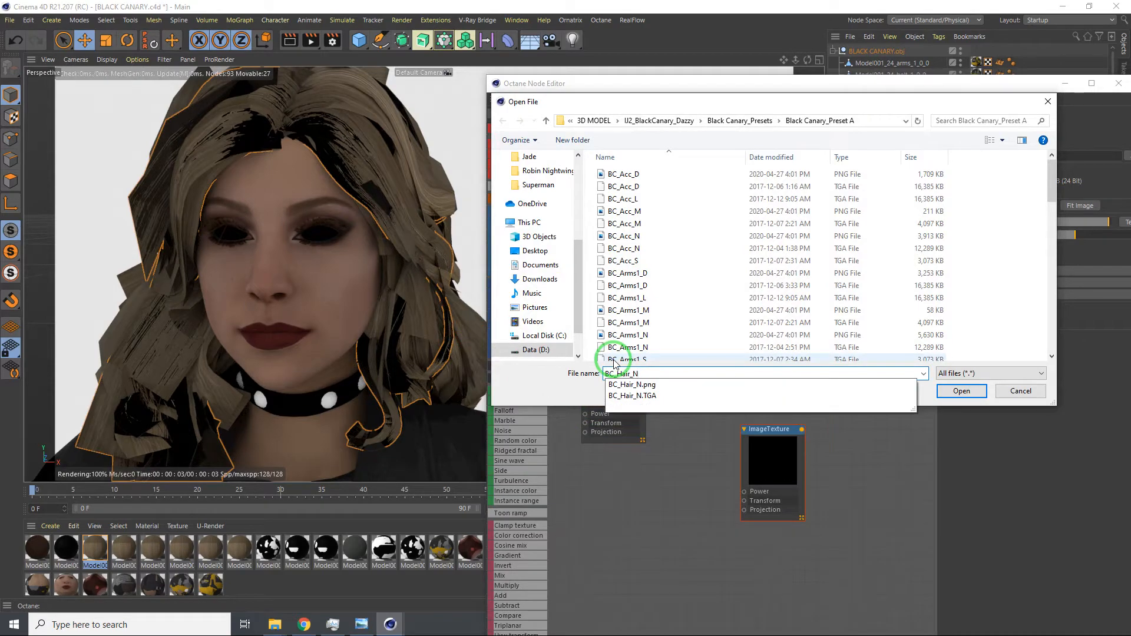
# Step: Load BC_Hair_Sh.tga and other hair maps into Specular and Opacity, then close the Node Editor
pyautogui.click(961, 390)
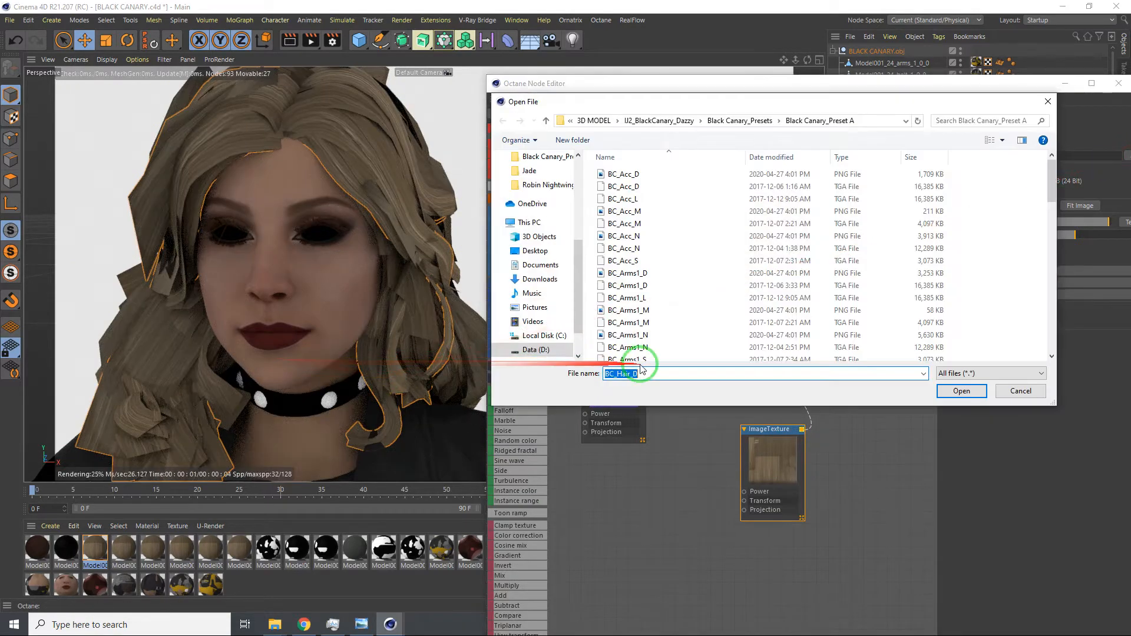
pyautogui.write('BC_Hair_')
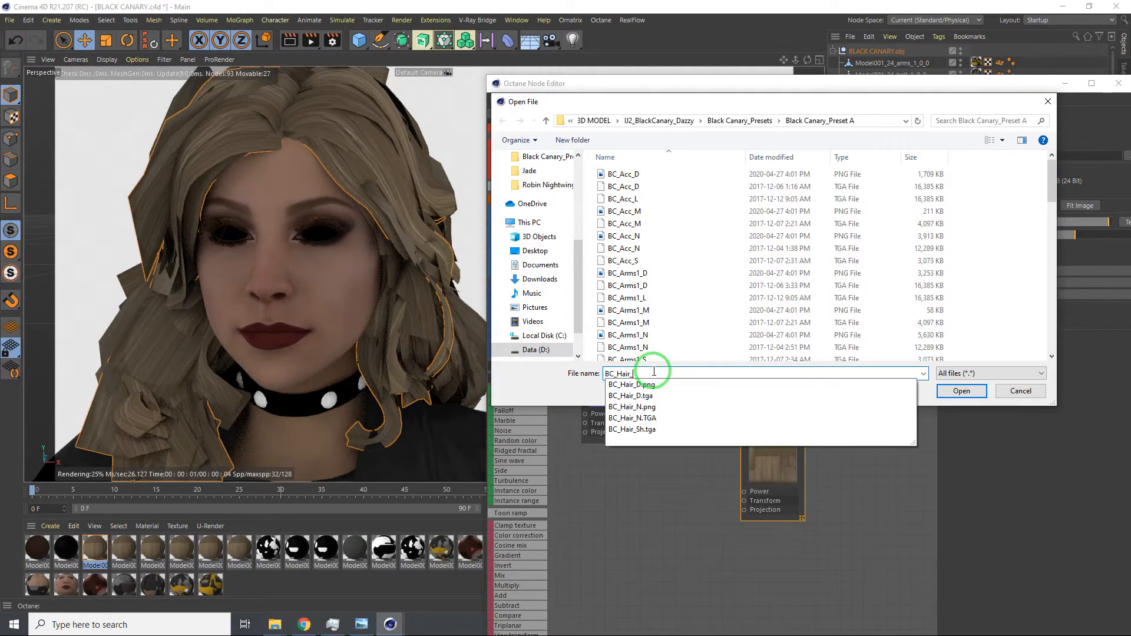
pyautogui.click(631, 429)
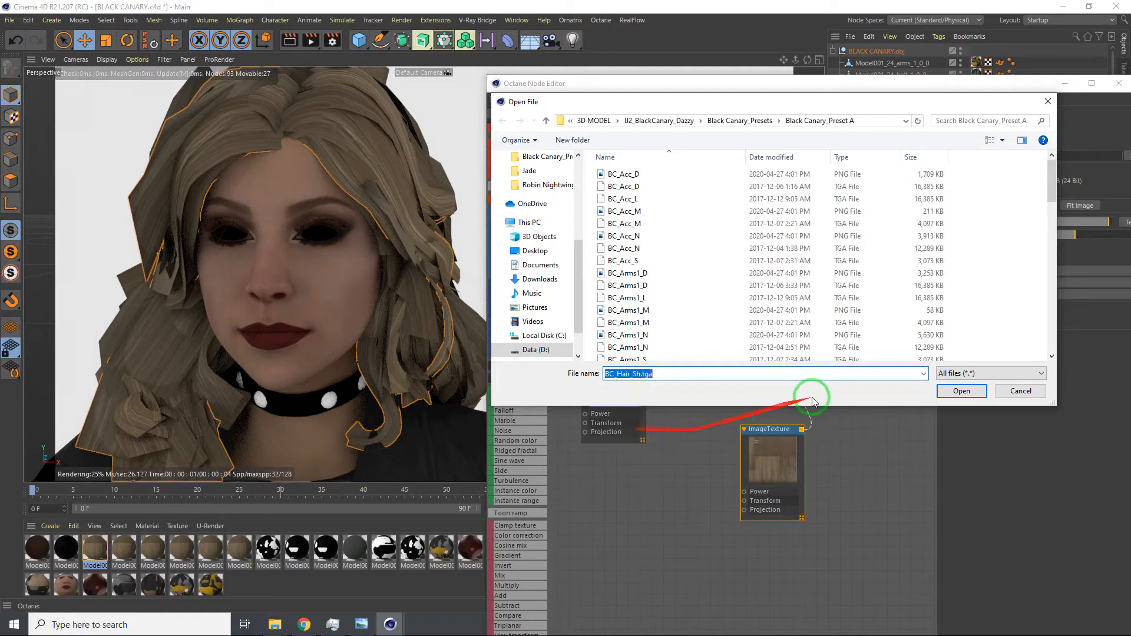
pyautogui.click(961, 390)
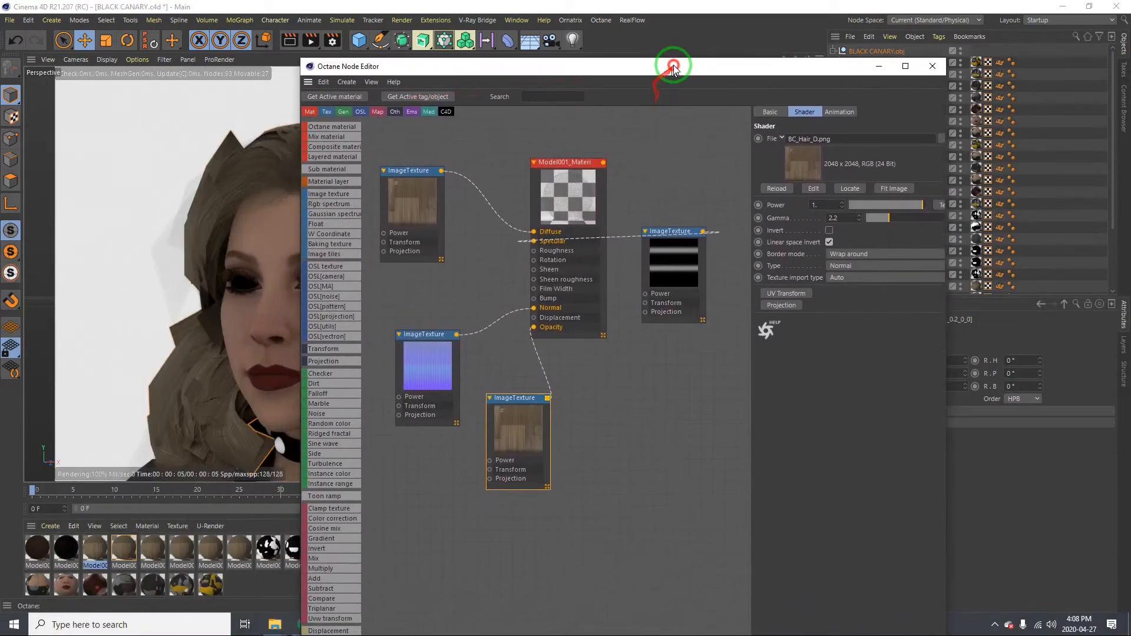
pyautogui.click(932, 66)
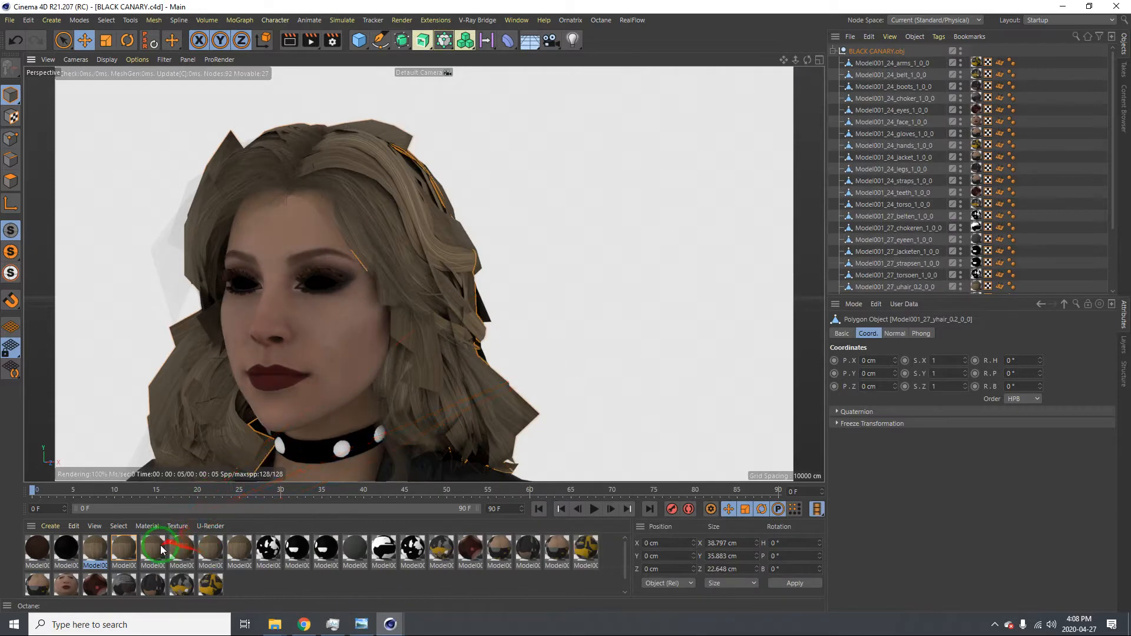
# Step: Select all hair pieces and combine them with Connect Objects into one hair object
pyautogui.doubleClick(210, 549)
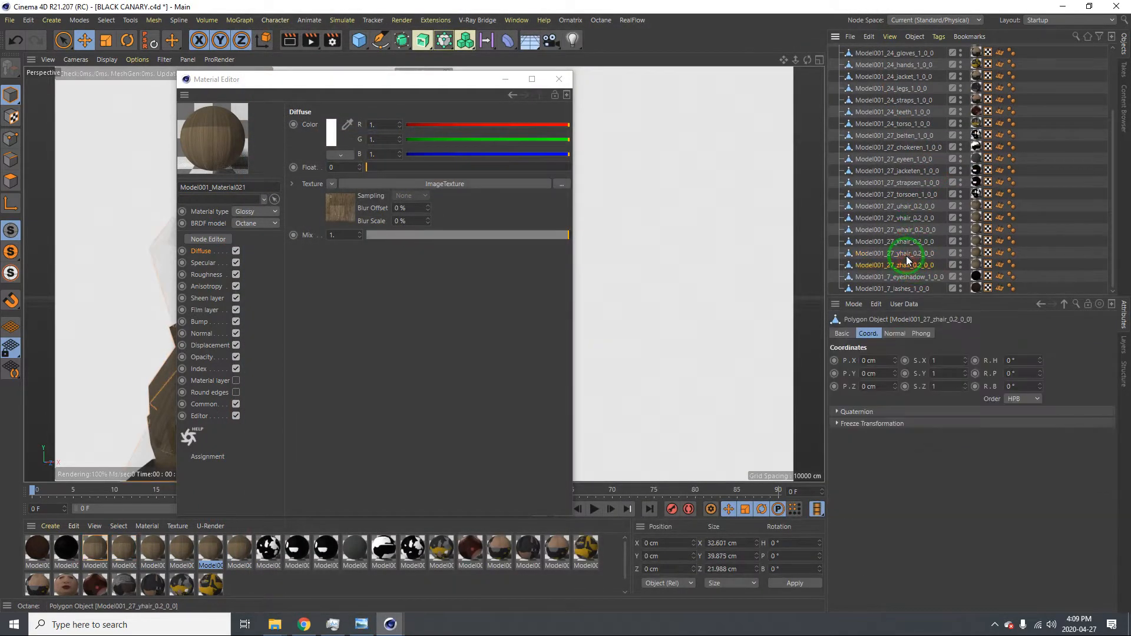
pyautogui.click(898, 218)
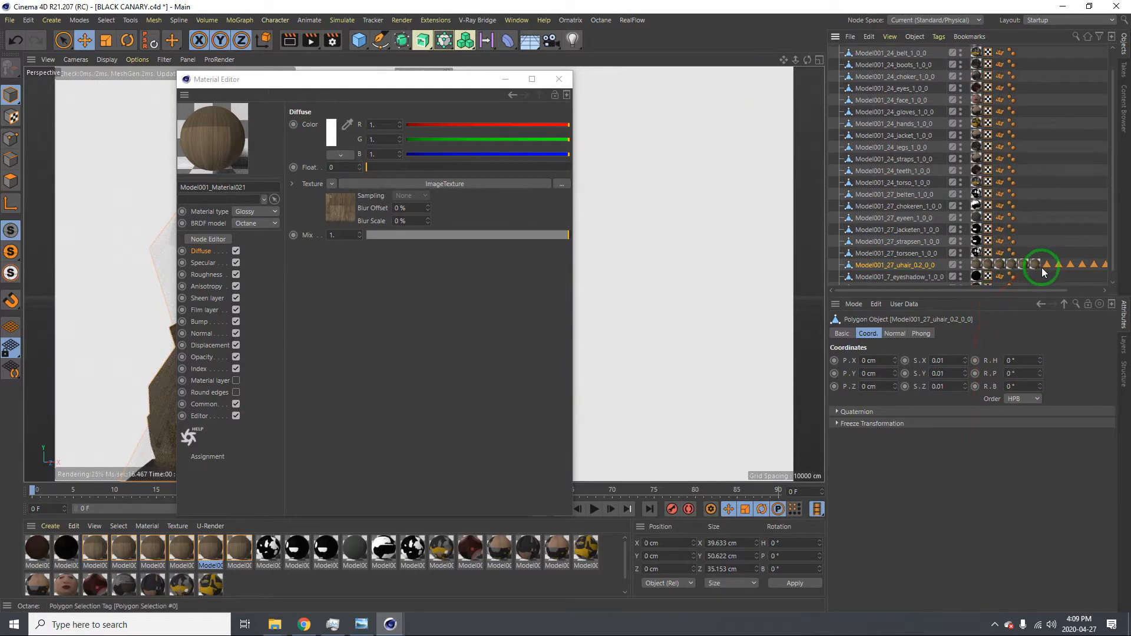
pyautogui.click(559, 79)
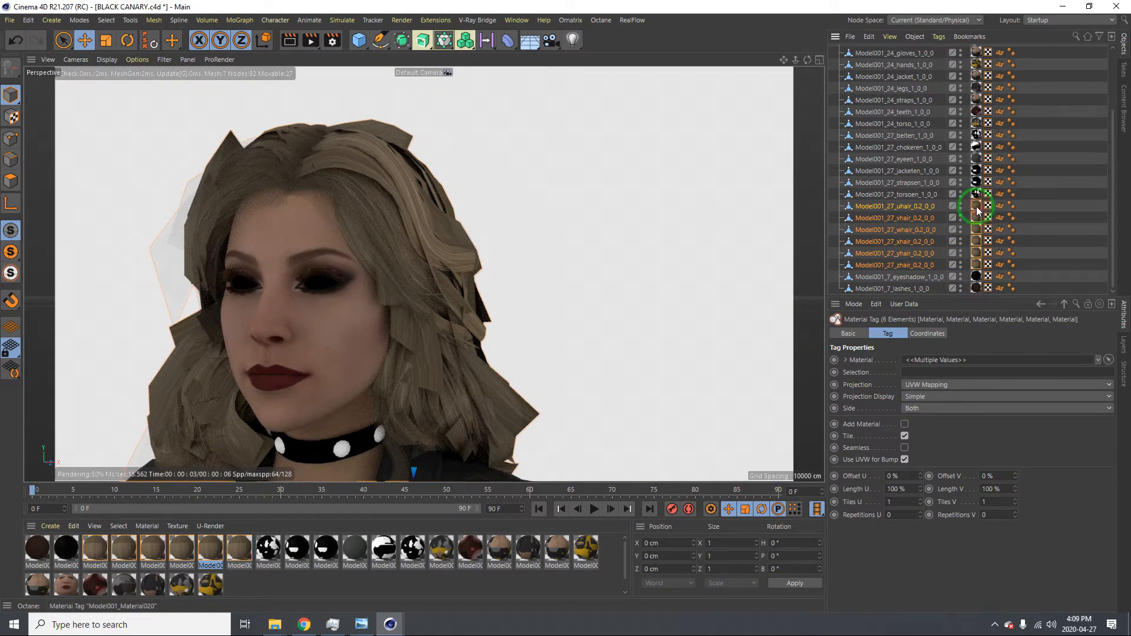
# Step: Delete the old material tags, apply Material025 to the merged hair, and open its settings
pyautogui.rightClick(975, 205)
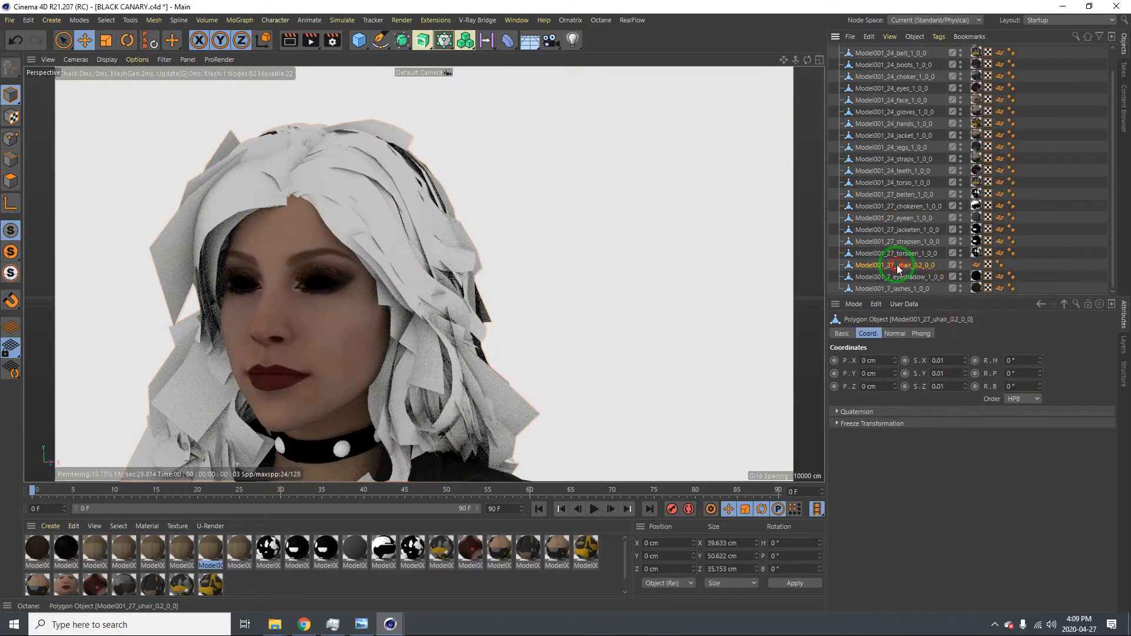
pyautogui.click(94, 548)
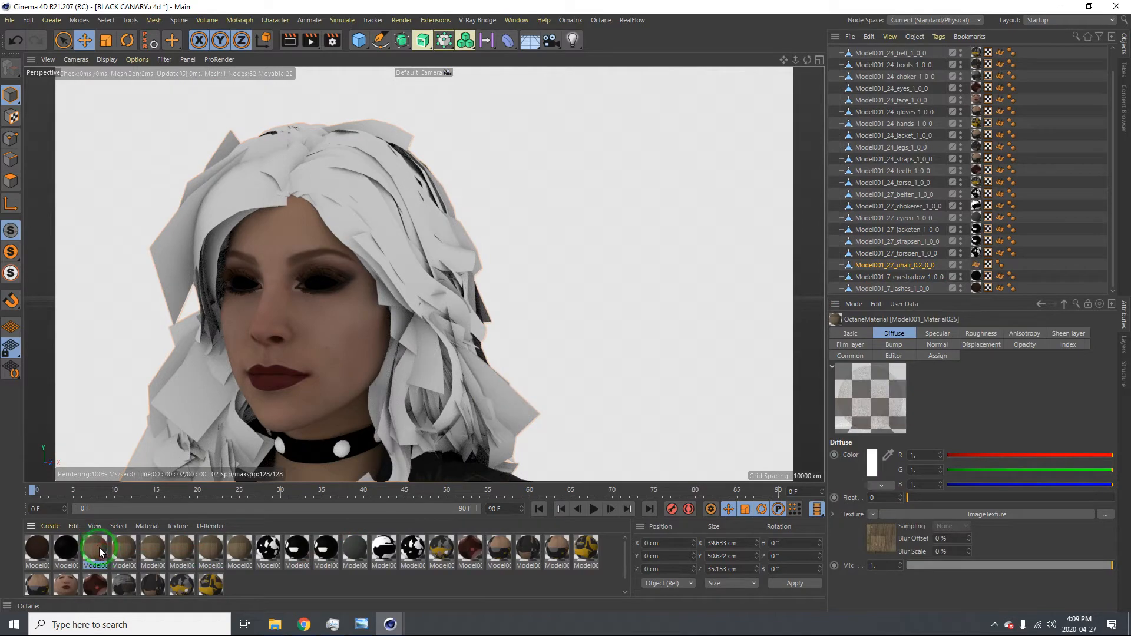
pyautogui.click(1012, 264)
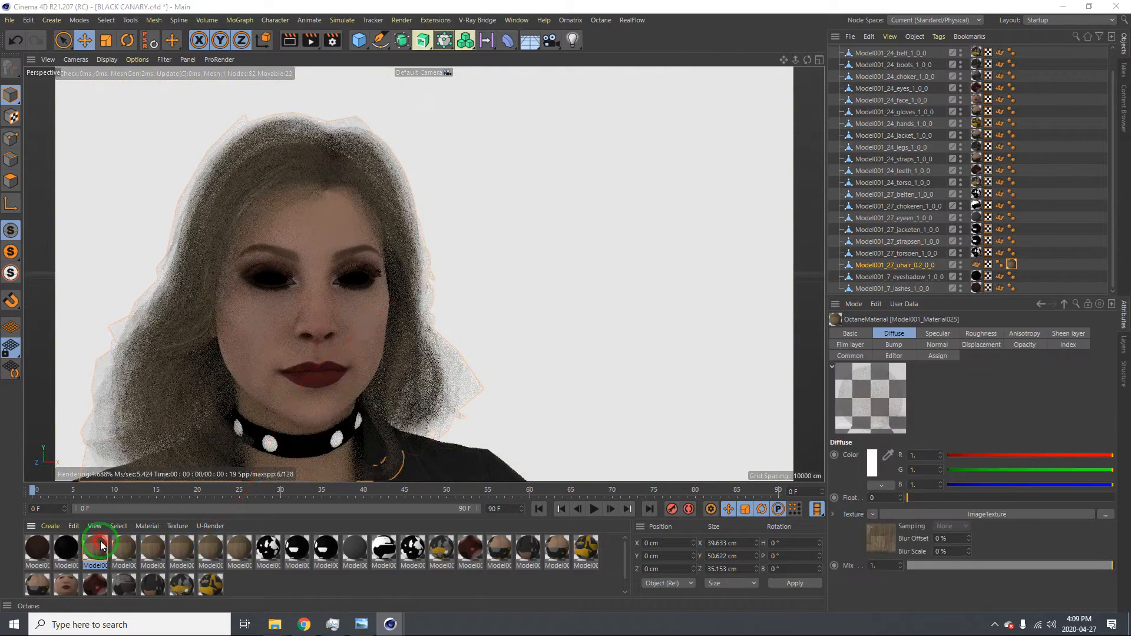
pyautogui.doubleClick(95, 547)
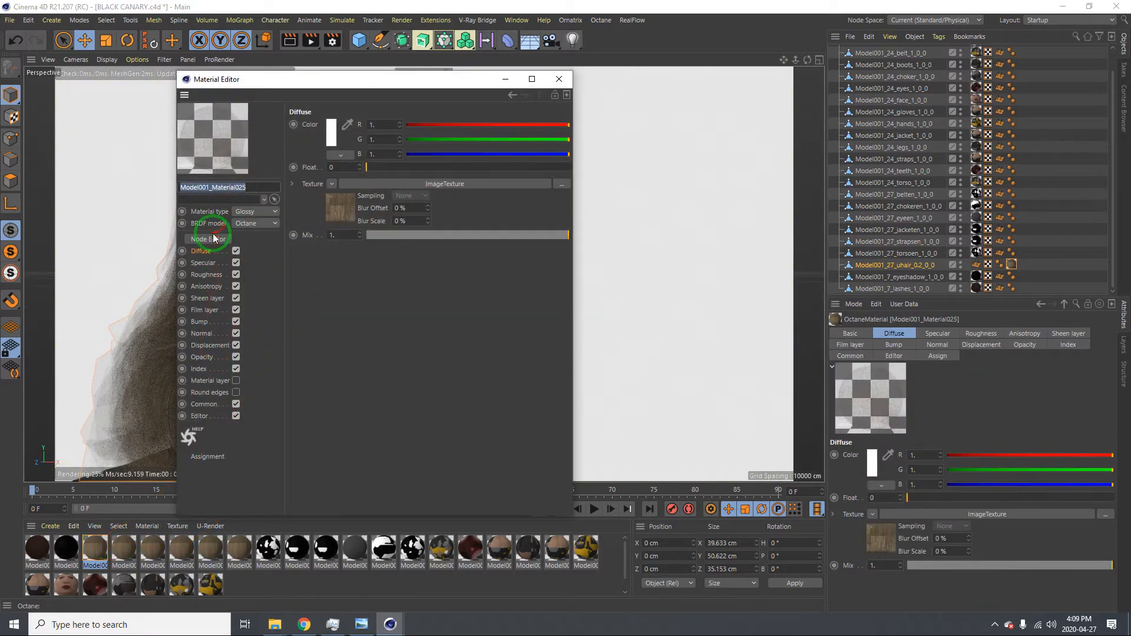
# Step: Open the merged hair material's Node Editor and inspect the Image Texture shader settings
pyautogui.click(208, 238)
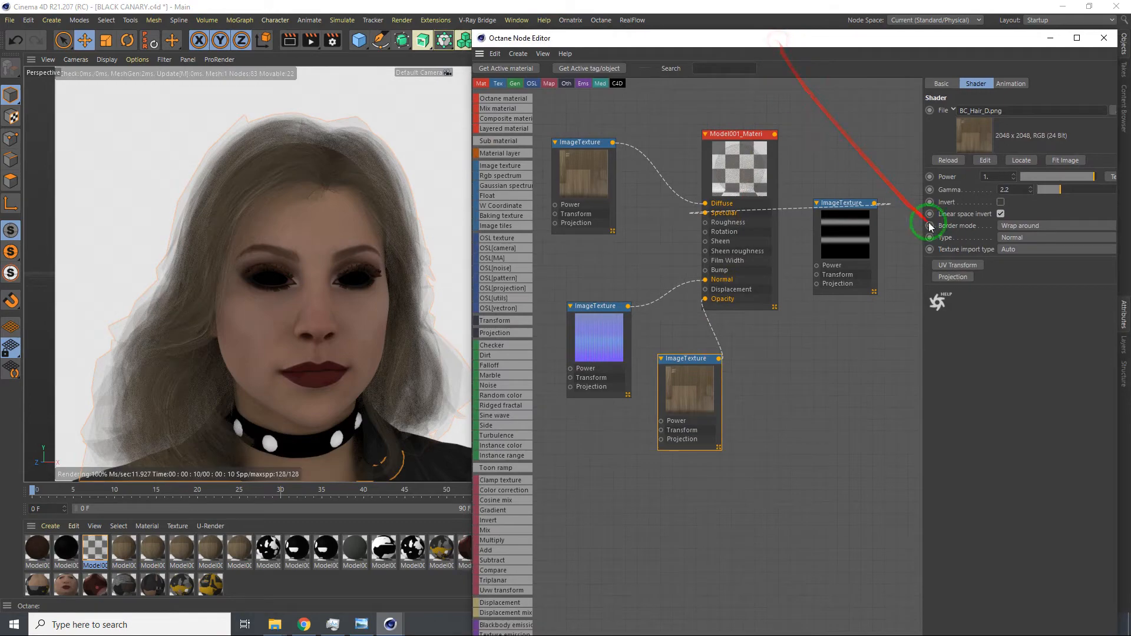
pyautogui.click(1053, 237)
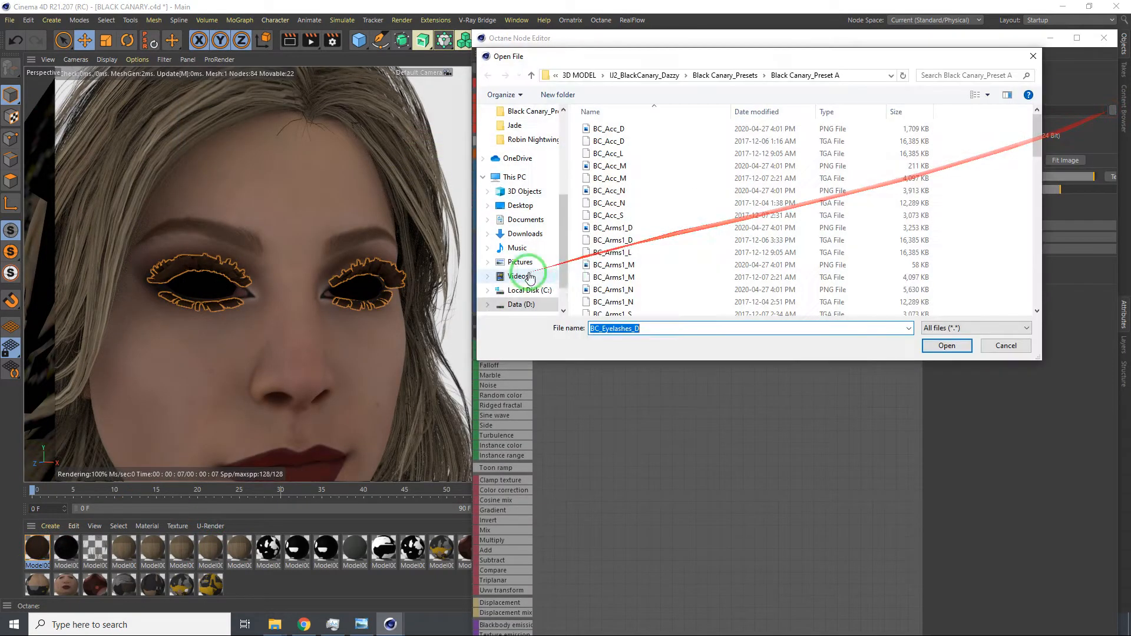
pyautogui.moveTo(1002, 345)
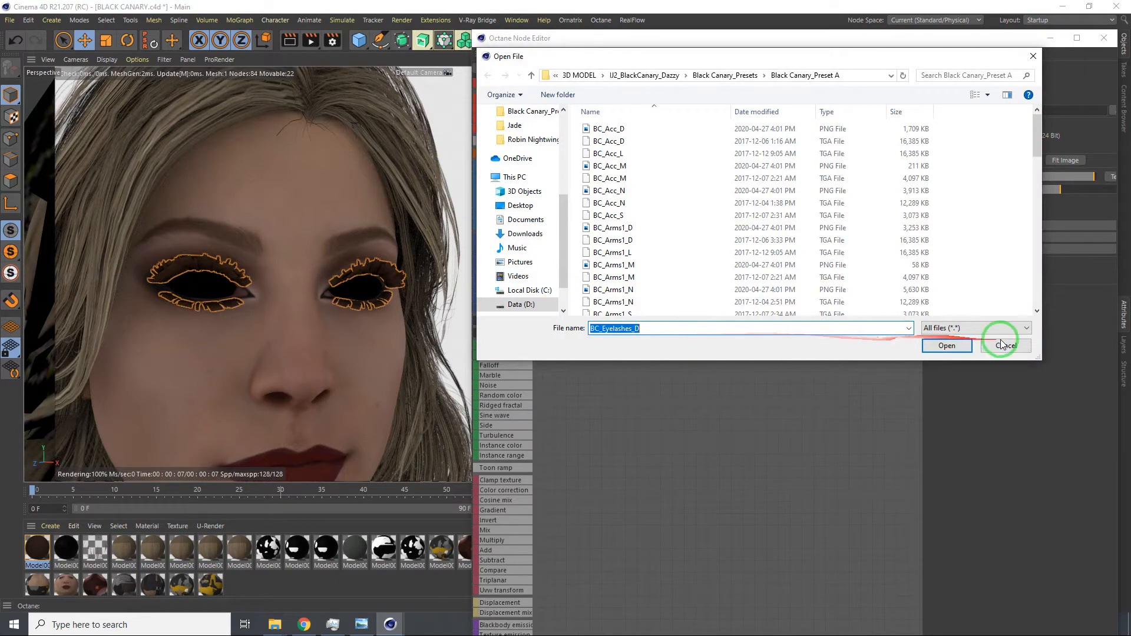
# Step: Load BC_Eyelashes_D.png into the lash Diffuse and Opacity textures, with Opacity set to Alpha
pyautogui.click(946, 345)
pyautogui.write('N')
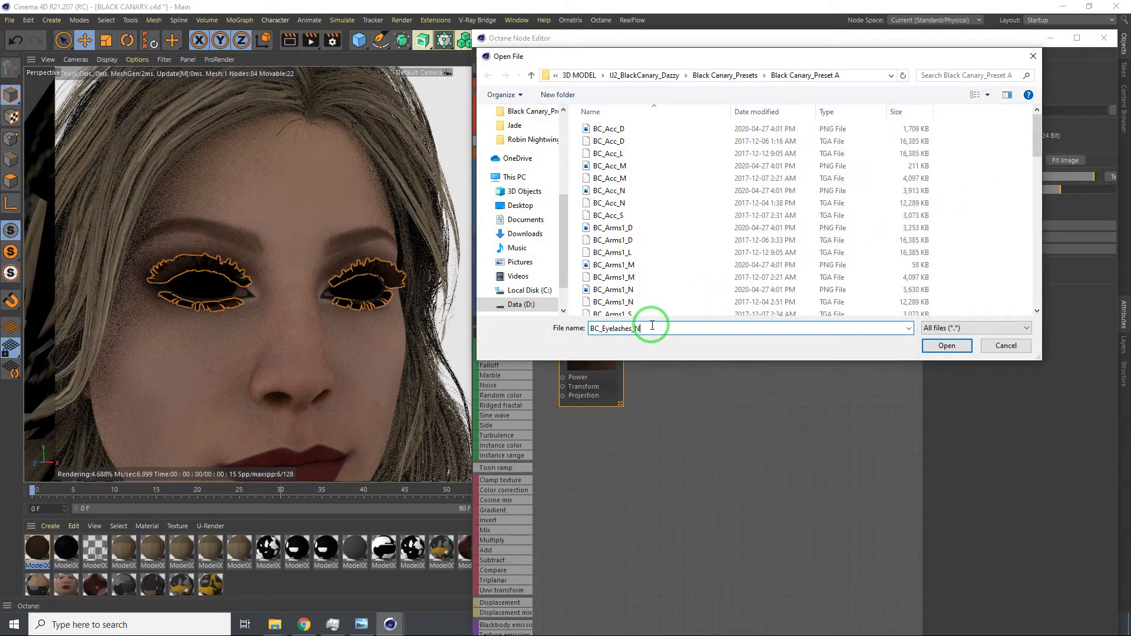
pyautogui.write('BC_Eyelashes_D')
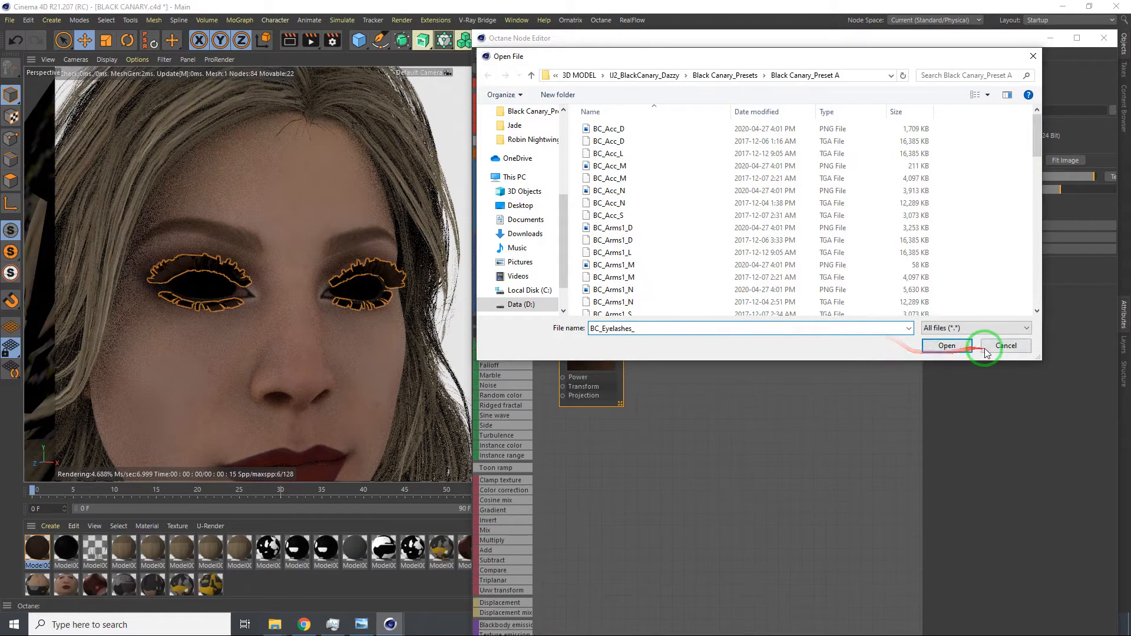
pyautogui.click(945, 346)
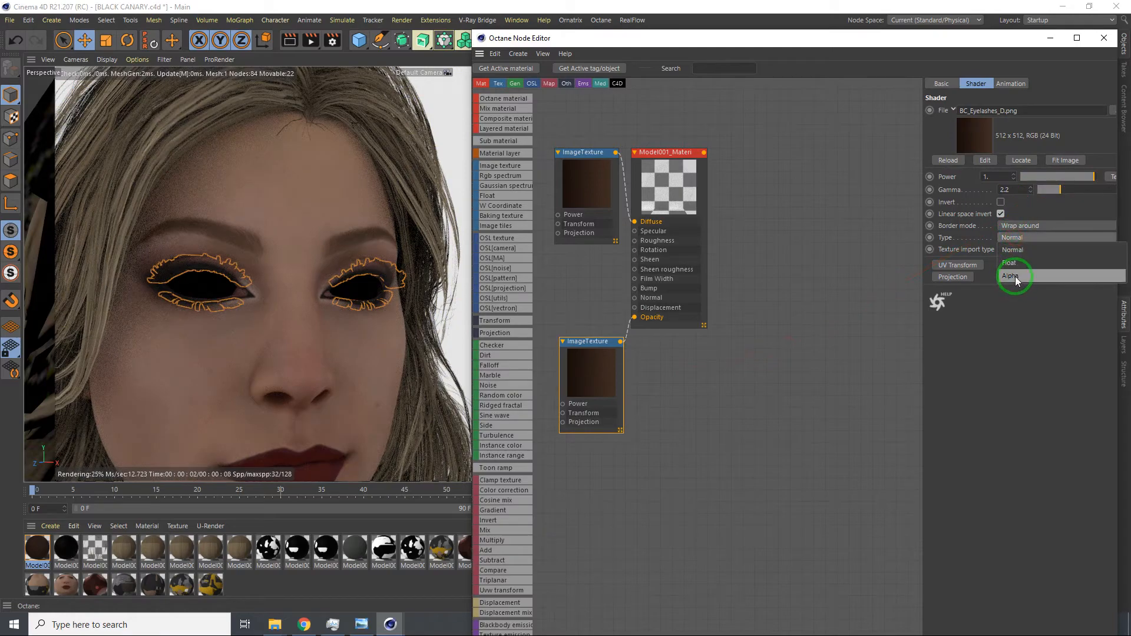
pyautogui.click(1011, 277)
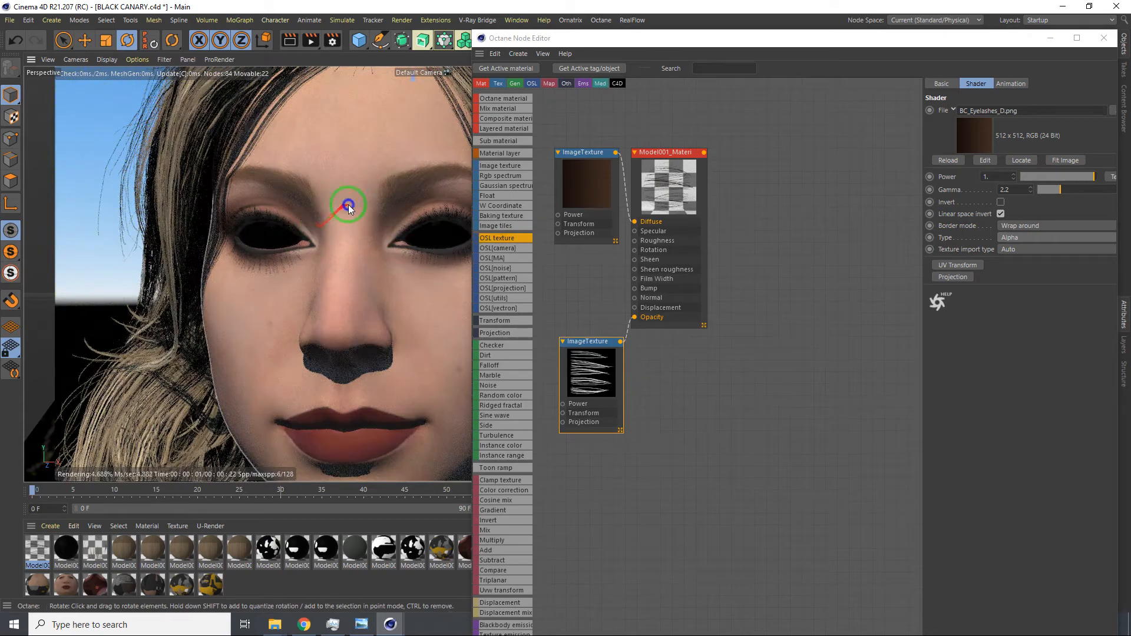
# Step: Orbit around the head to check the rendered lashes, then close the Octane Node Editor
pyautogui.moveTo(349, 204); pyautogui.dragTo(229, 236)
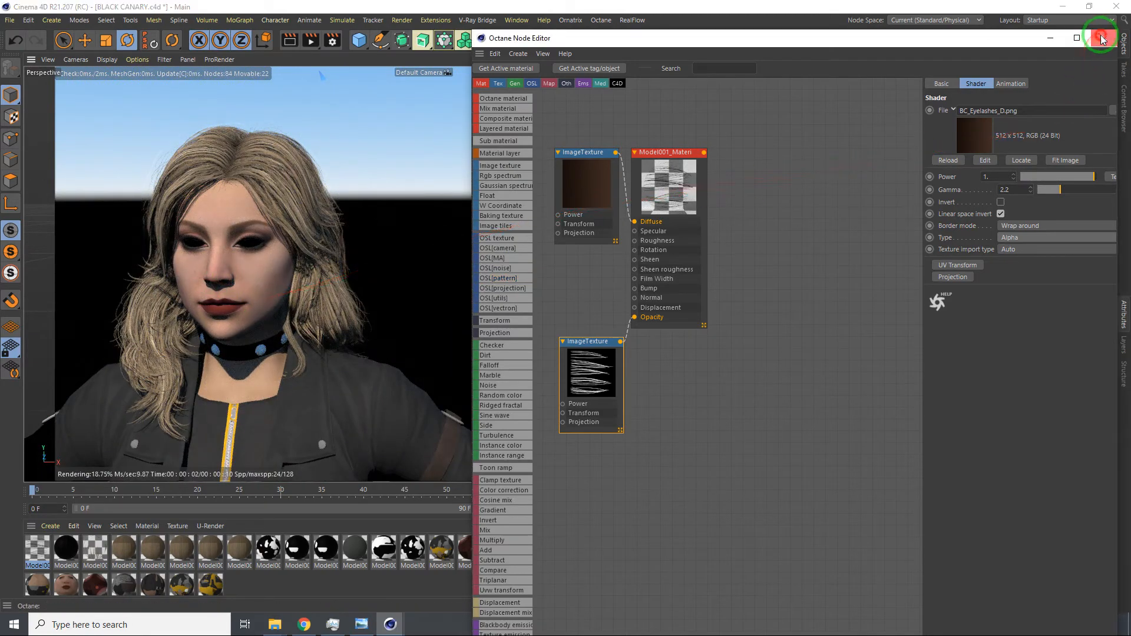
pyautogui.click(1102, 37)
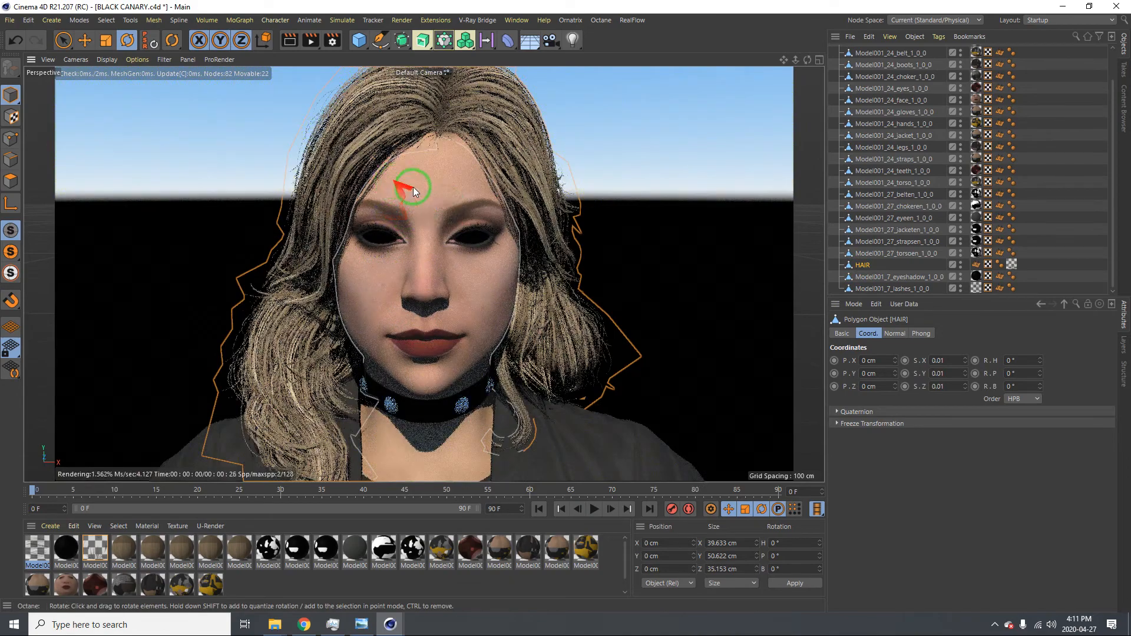
# Step: Orbit the viewport to view the textured HAIR object in side profile
pyautogui.moveTo(413, 191); pyautogui.dragTo(329, 200)
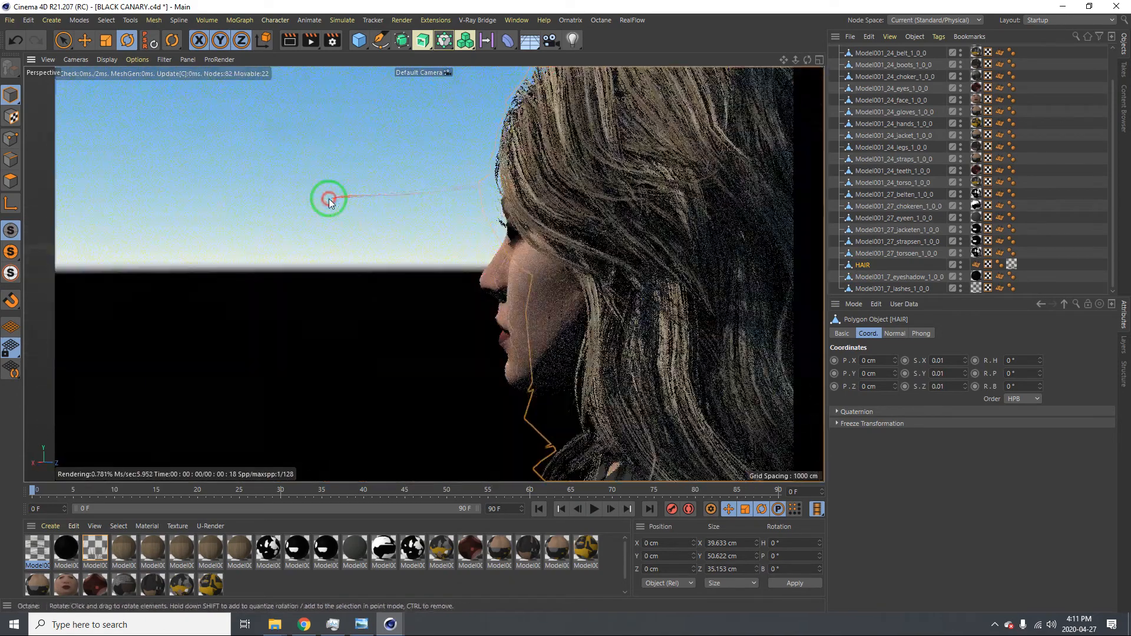